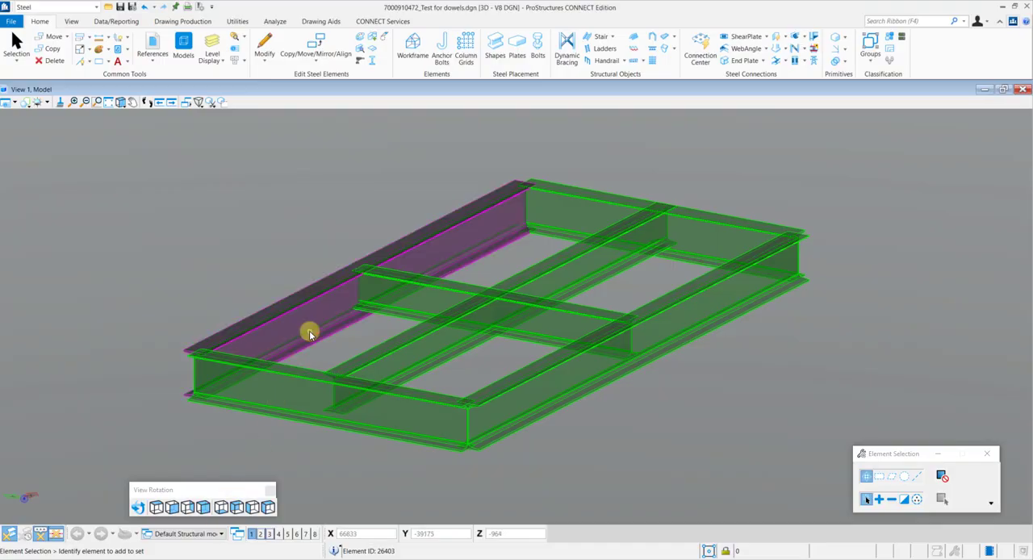
Inspect an edge beam's properties, then start a Plate Platform and begin picking beams for selection set A
{"action": "right_click", "coordinate": [310, 334]}
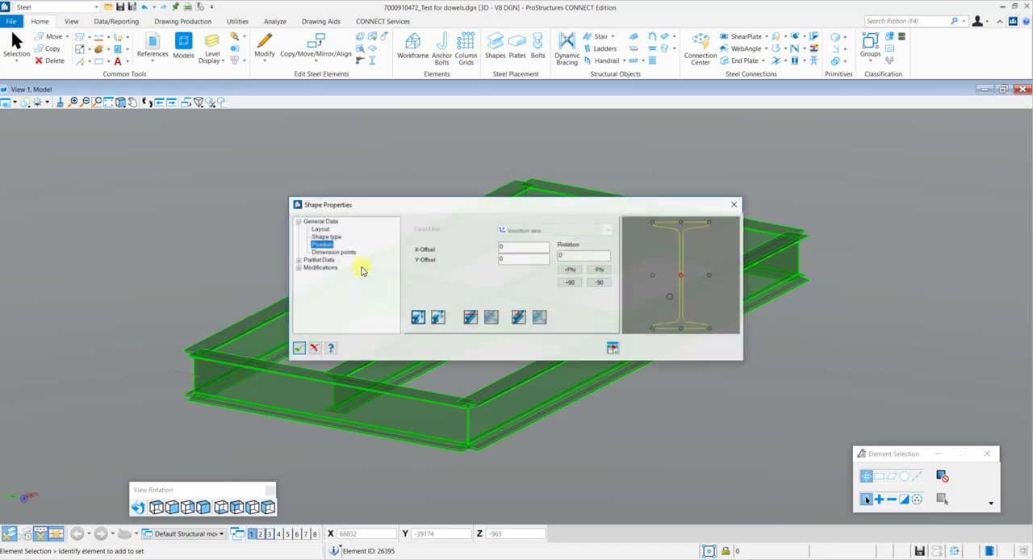
{"action": "left_click", "coordinate": [320, 229]}
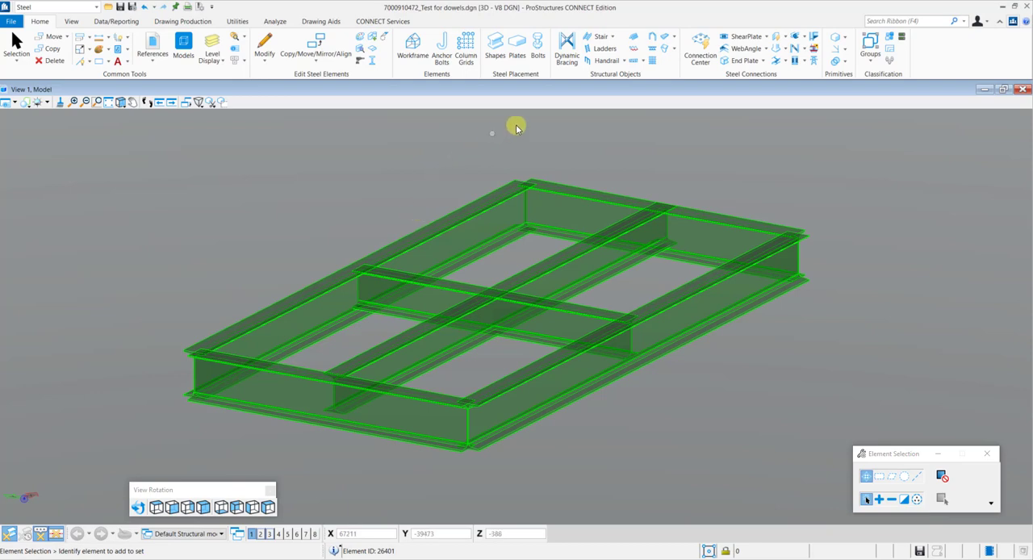
{"action": "left_click", "coordinate": [673, 37]}
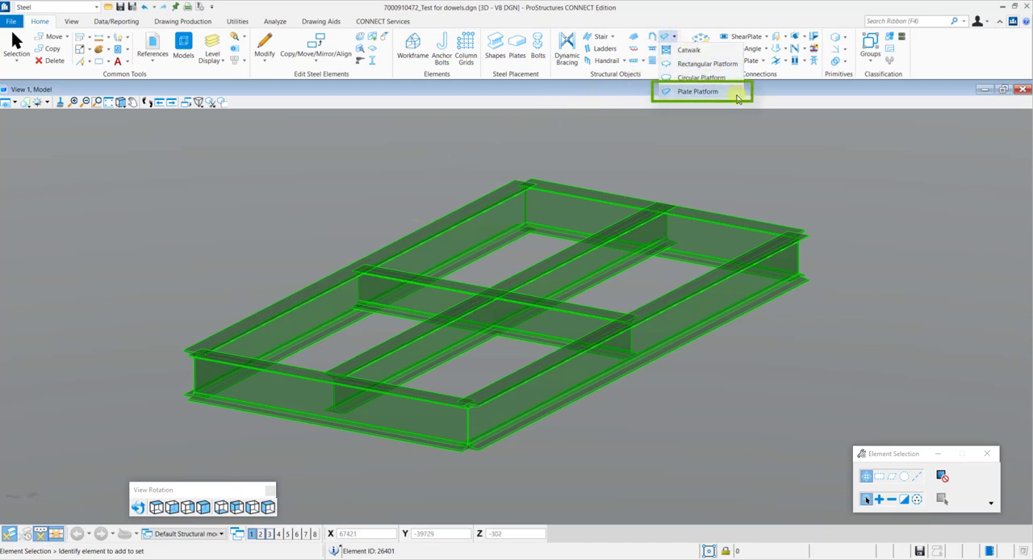
{"action": "left_click", "coordinate": [697, 91]}
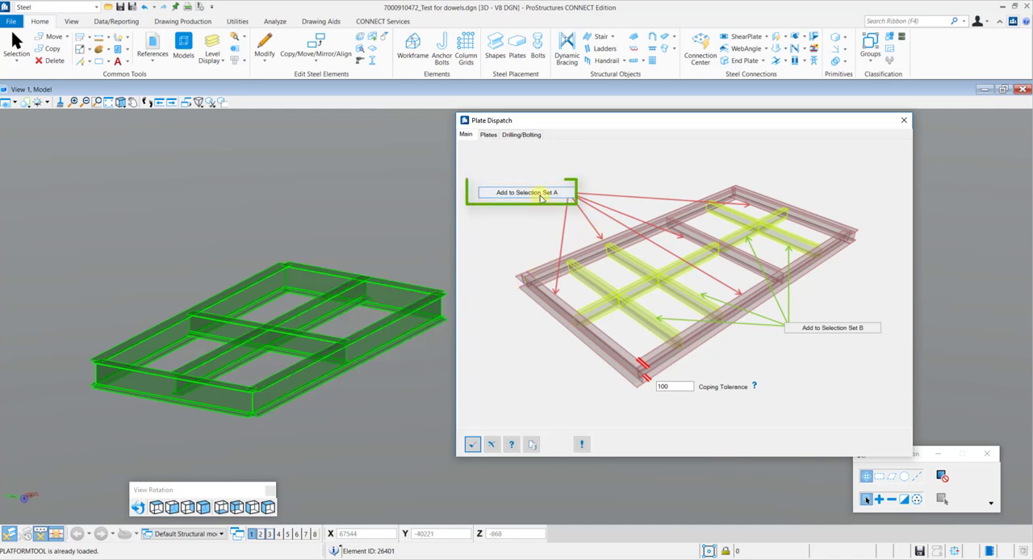
{"action": "left_click", "coordinate": [526, 192]}
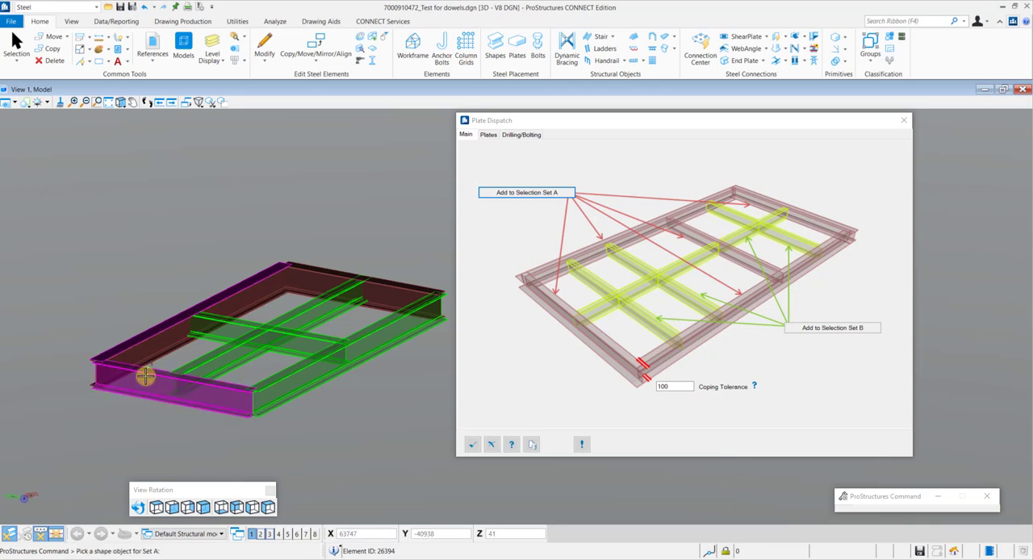
Assign the outer perimeter beams to set A, the inner beams to set B, with coping tolerance 150
{"action": "left_click", "coordinate": [833, 328]}
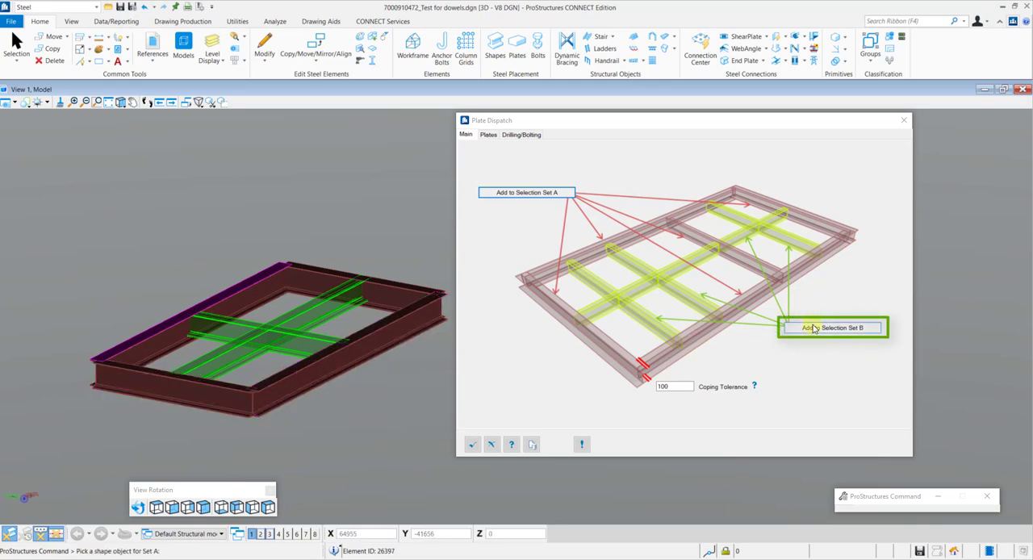
{"action": "left_click", "coordinate": [305, 342]}
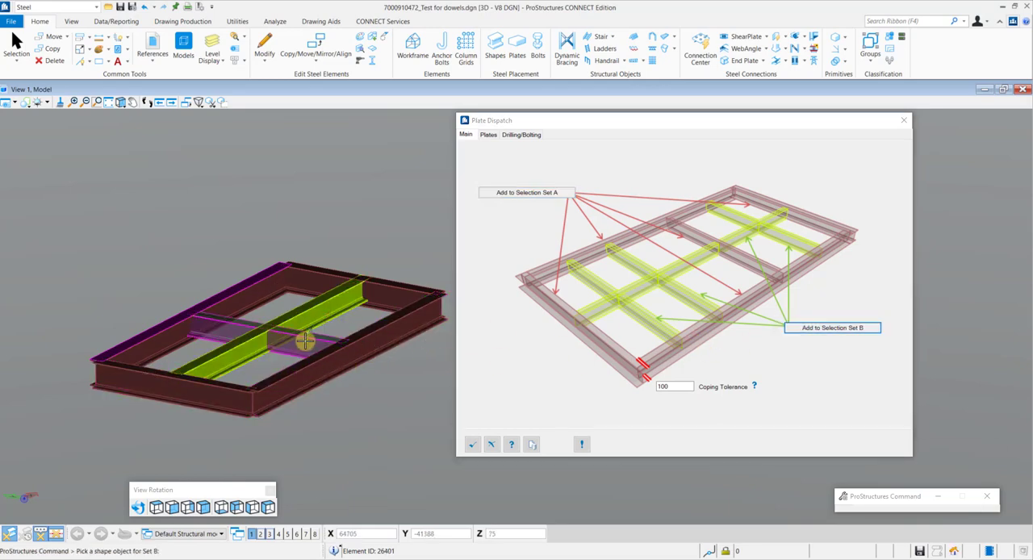
{"action": "triple_click", "coordinate": [674, 385]}
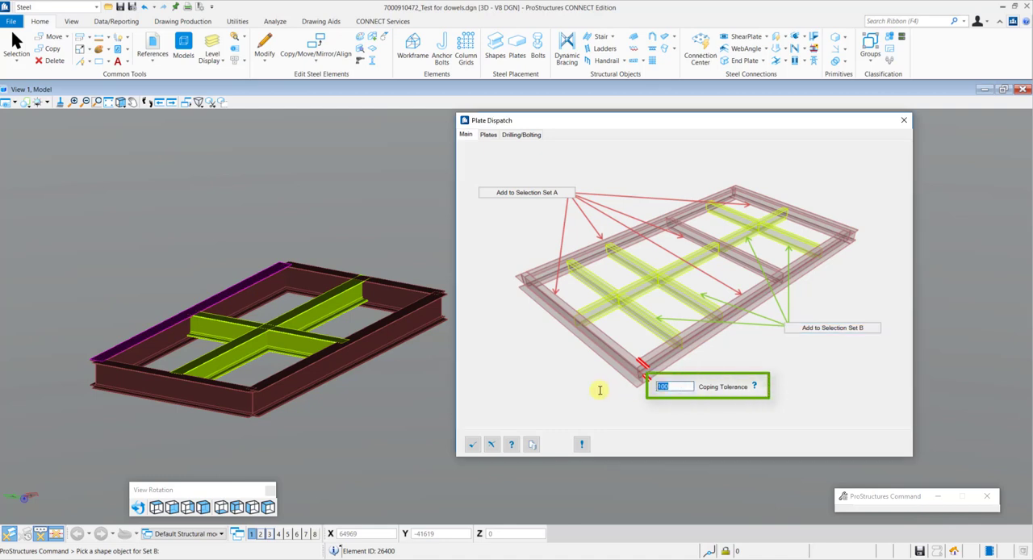
{"action": "type", "text": "150"}
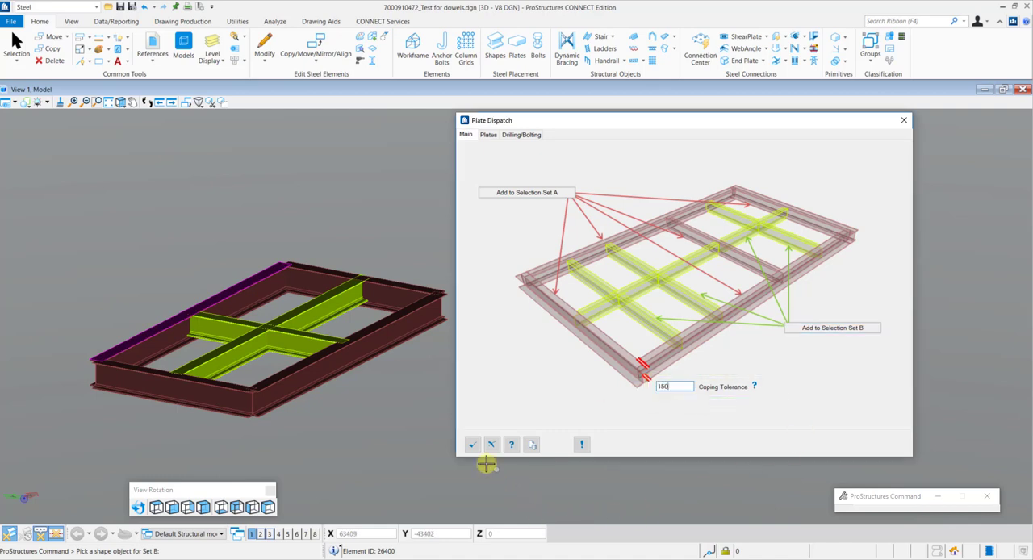
Review the Plates settings (thickness 20, label PL) and preview the plates over the beam grid
{"action": "left_click", "coordinate": [471, 446]}
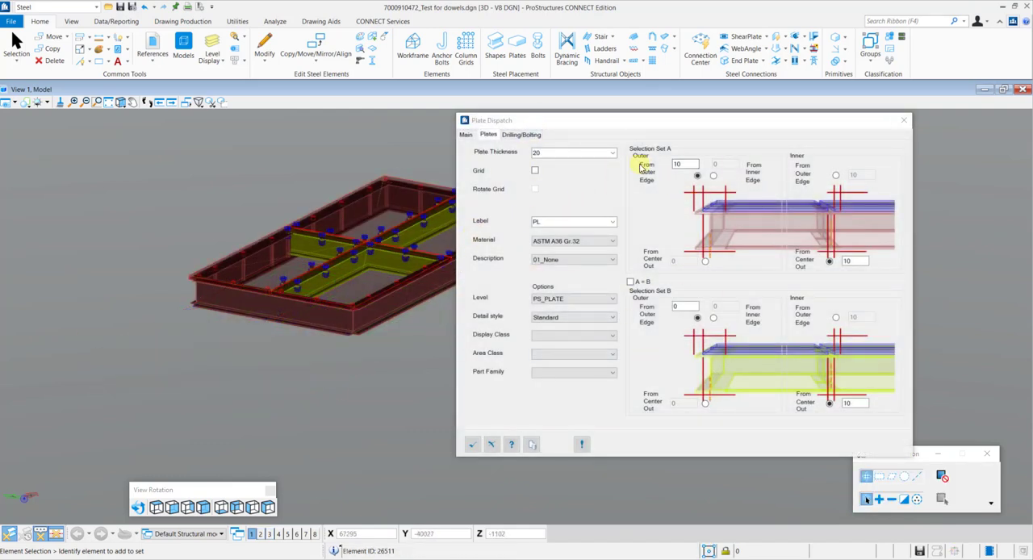
{"action": "mouse_move", "coordinate": [681, 274]}
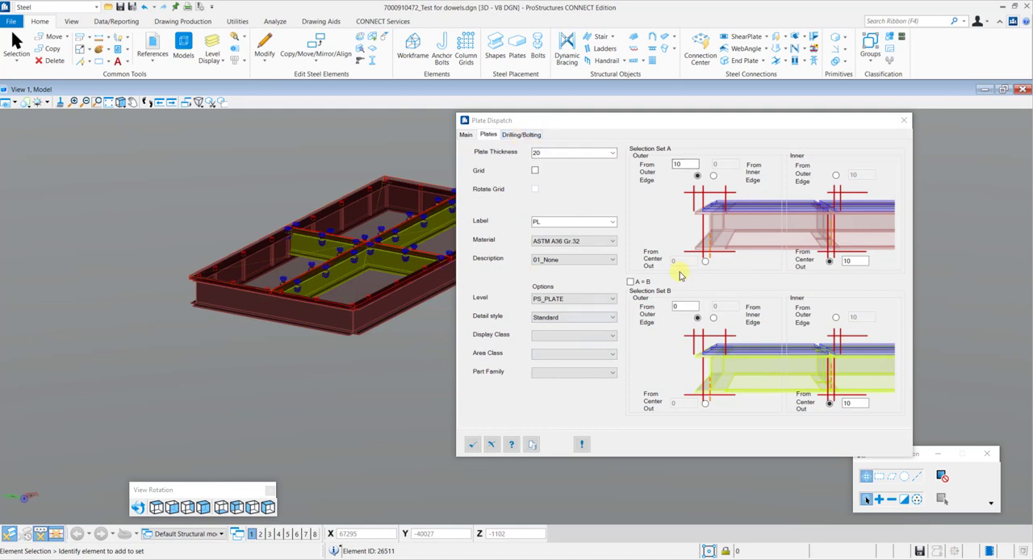
{"action": "mouse_move", "coordinate": [591, 307]}
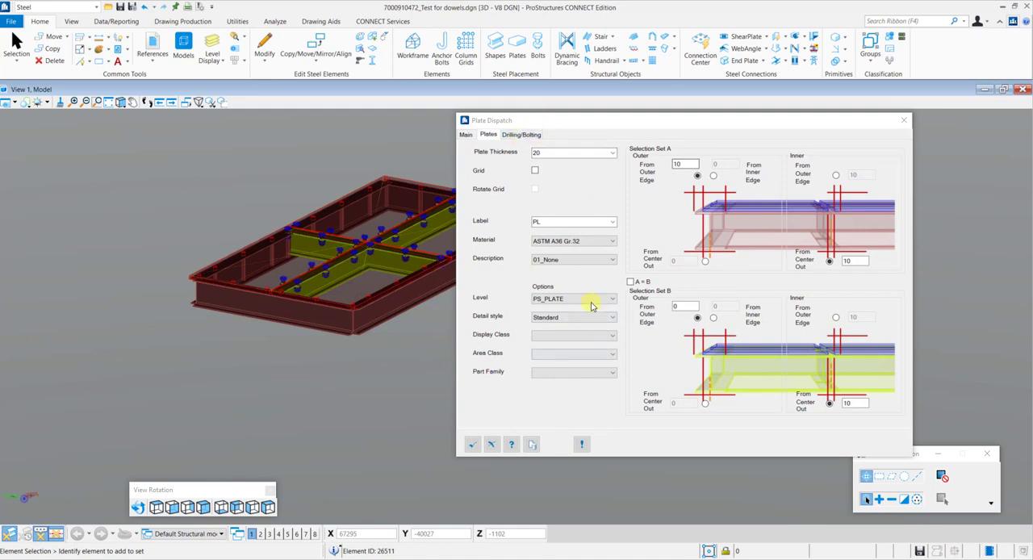
{"action": "mouse_move", "coordinate": [580, 192]}
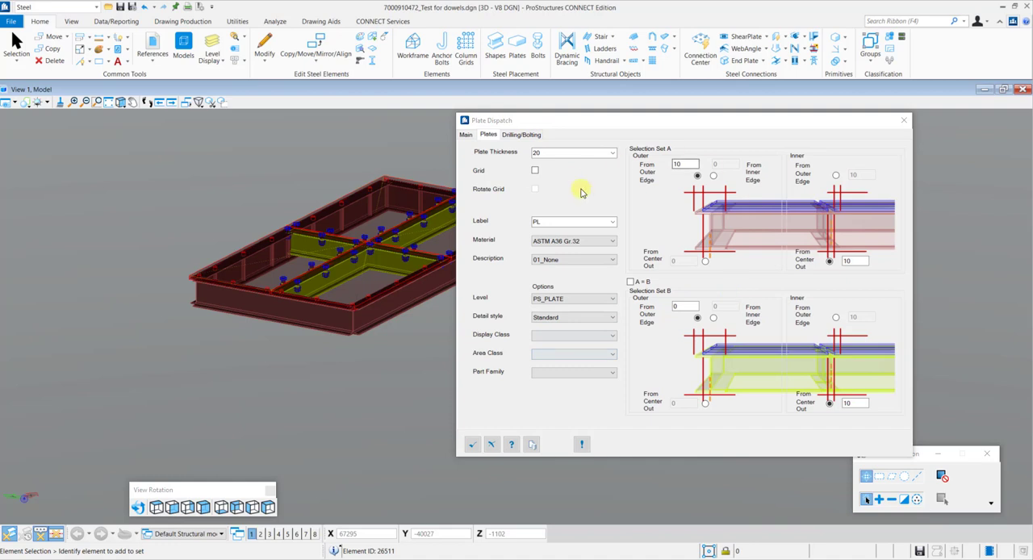
{"action": "left_click", "coordinate": [521, 134]}
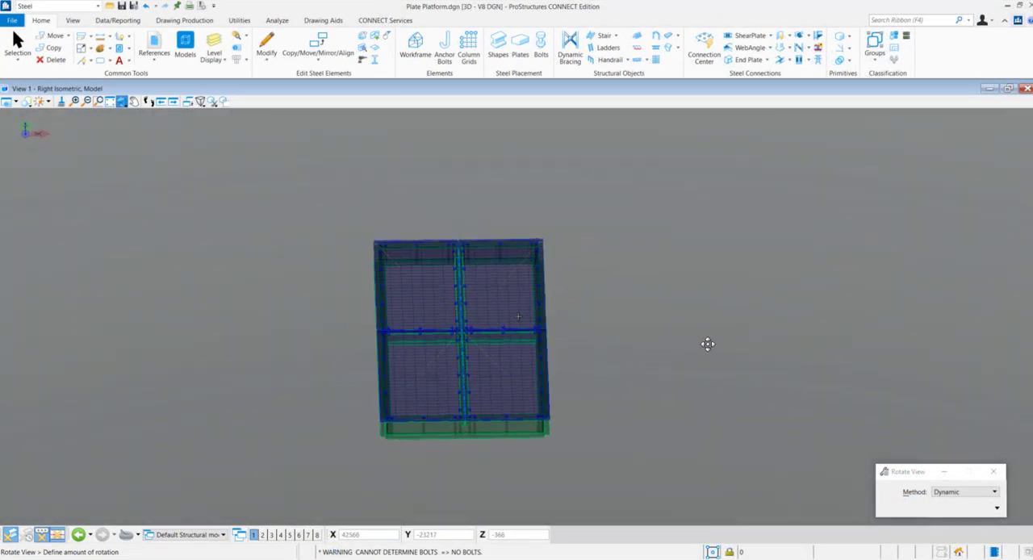
Orbit the finished bolted plate platform to view it from the side and in perspective
{"action": "left_click_drag", "start_coordinate": [706, 344], "coordinate": [271, 329]}
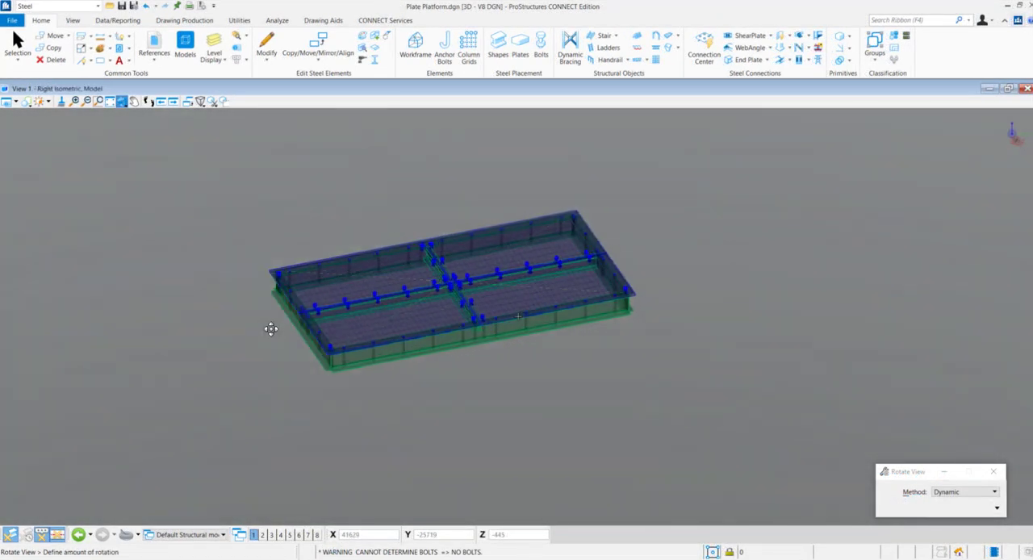
{"action": "left_click_drag", "start_coordinate": [271, 329], "coordinate": [569, 435]}
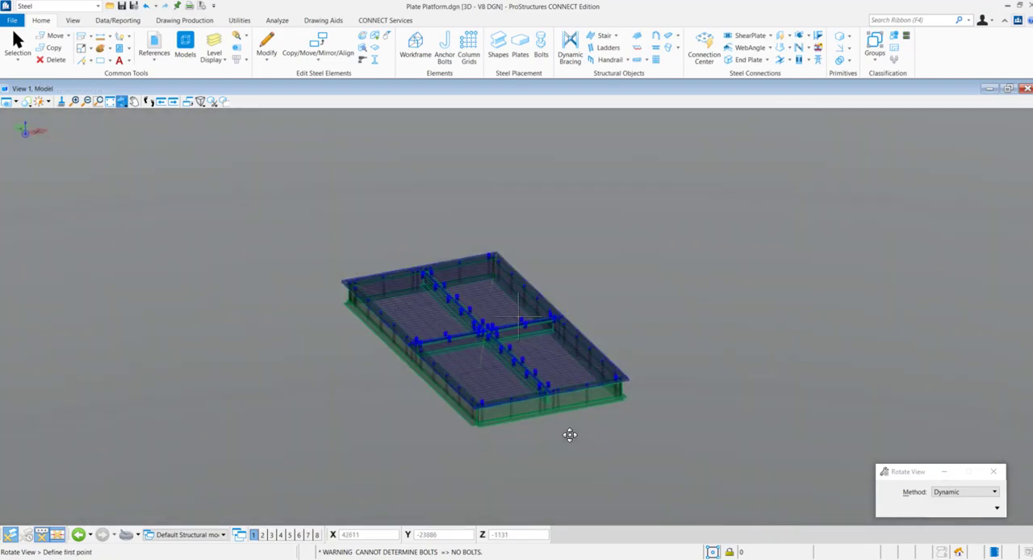